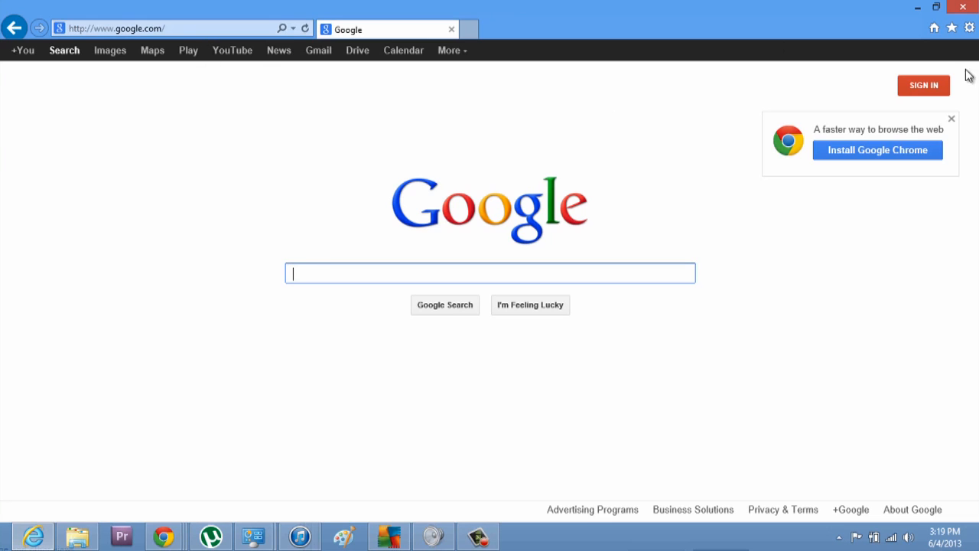
mouse_move(969, 28)
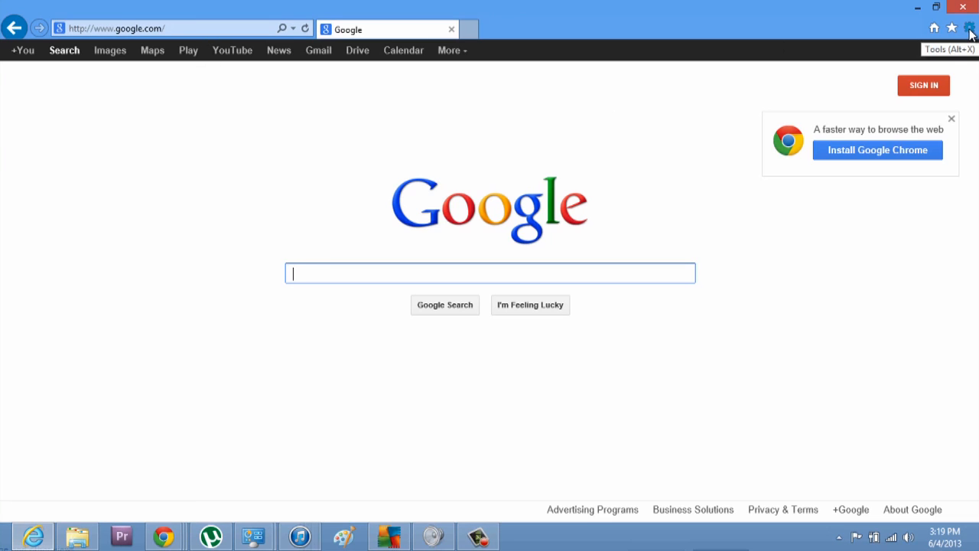
mouse_move(952, 28)
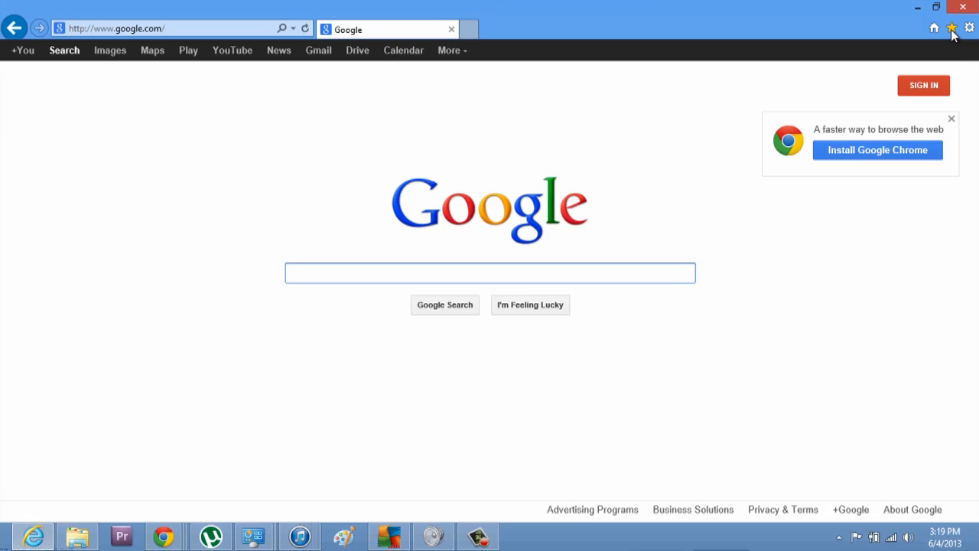
mouse_move(952, 28)
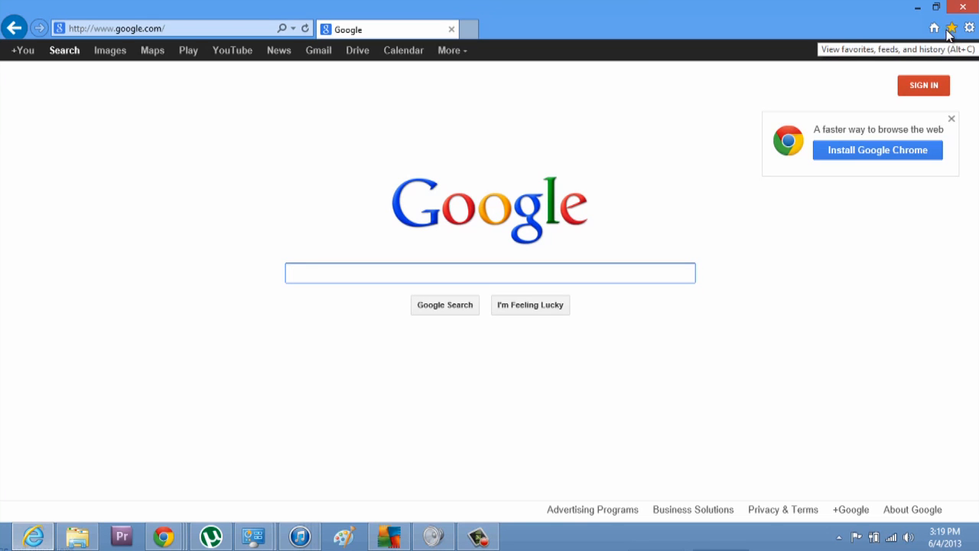
mouse_move(934, 27)
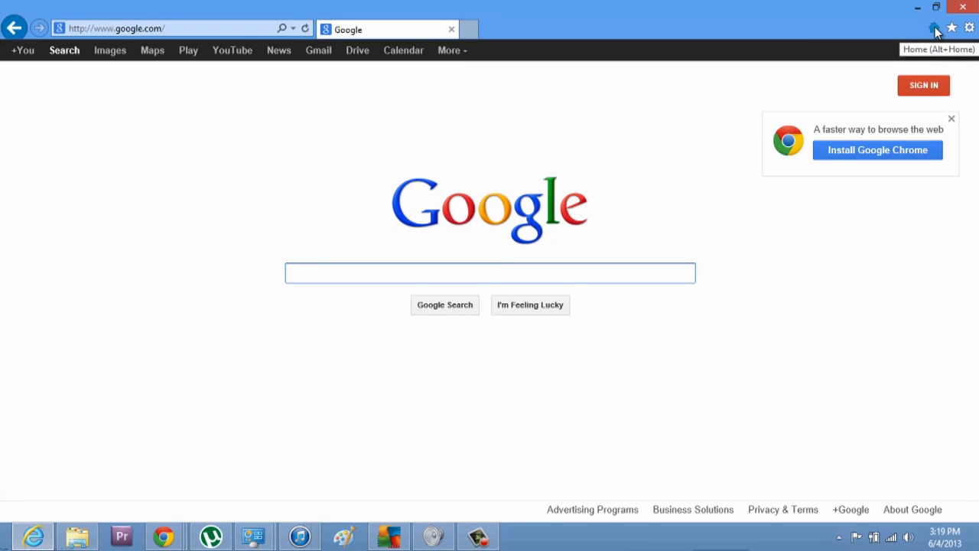
Step: Bring up the Tools menu from the gear icon, showing Print, Zoom, Safety and Internet options
left_click(968, 28)
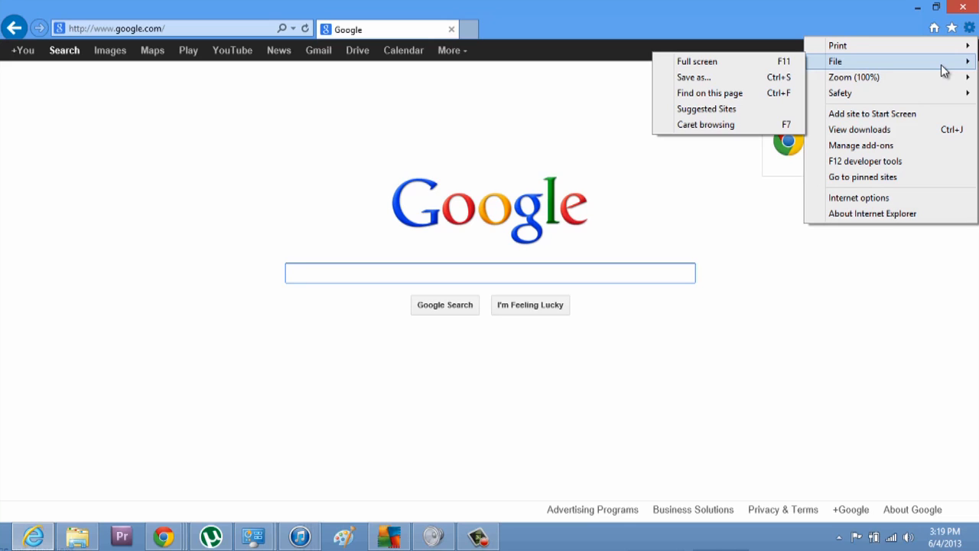
mouse_move(887, 77)
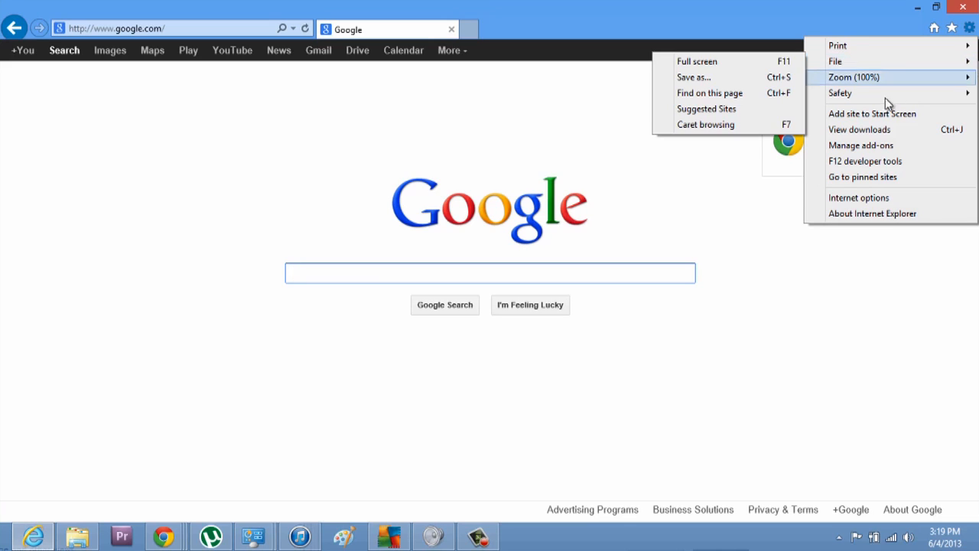
mouse_move(872, 113)
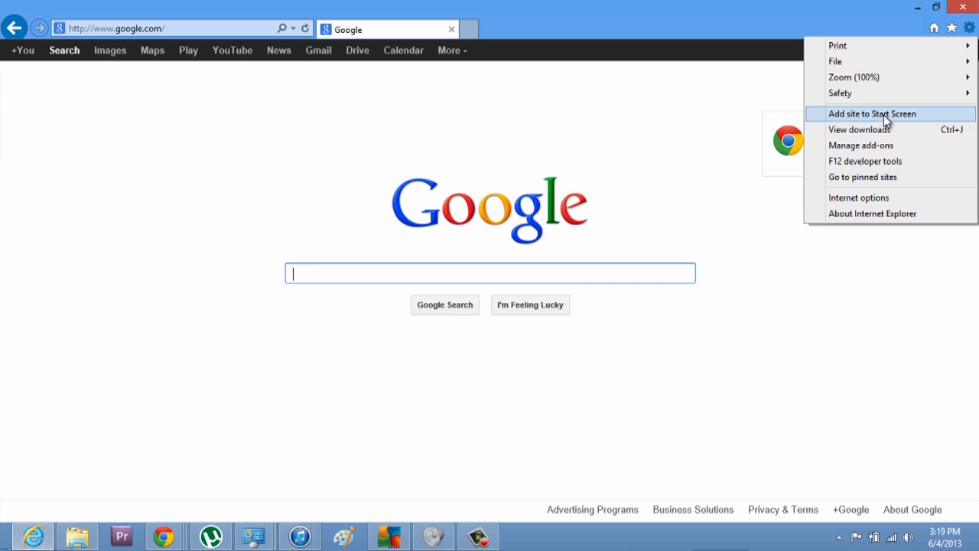